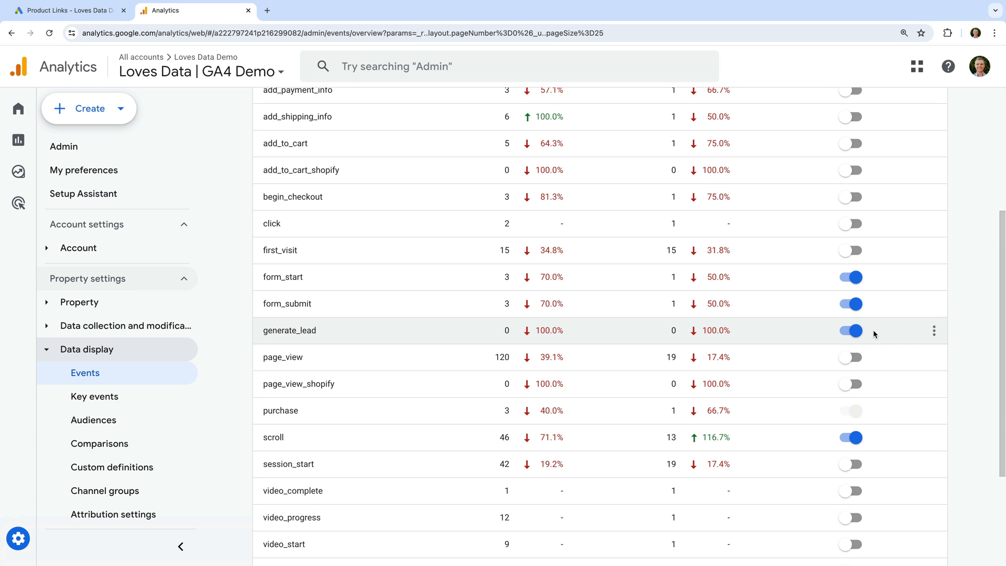
Switch to Google Ads and open Goals > Conversions > Summary, listing Purchase and Sign-up goals
click(850, 330)
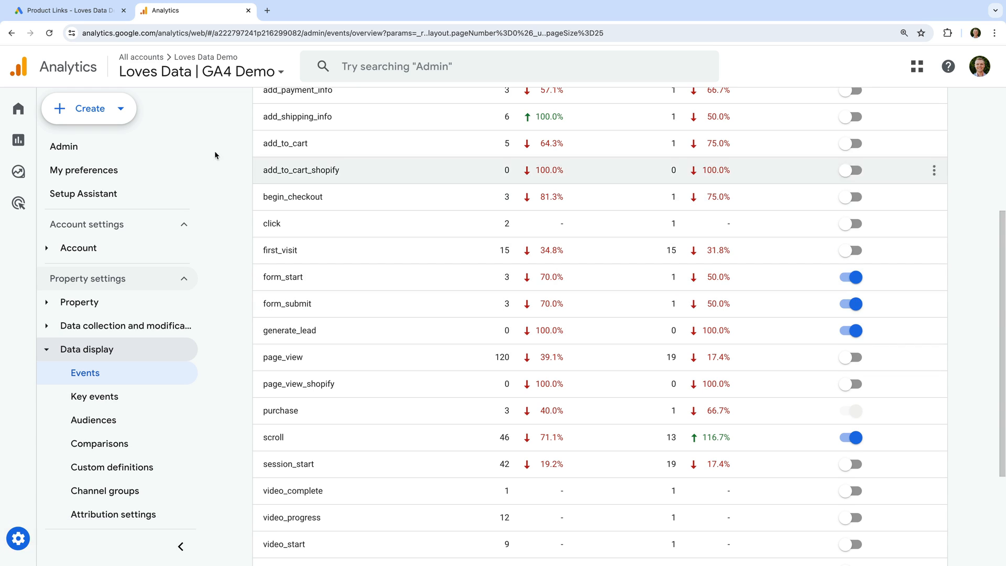
click(64, 11)
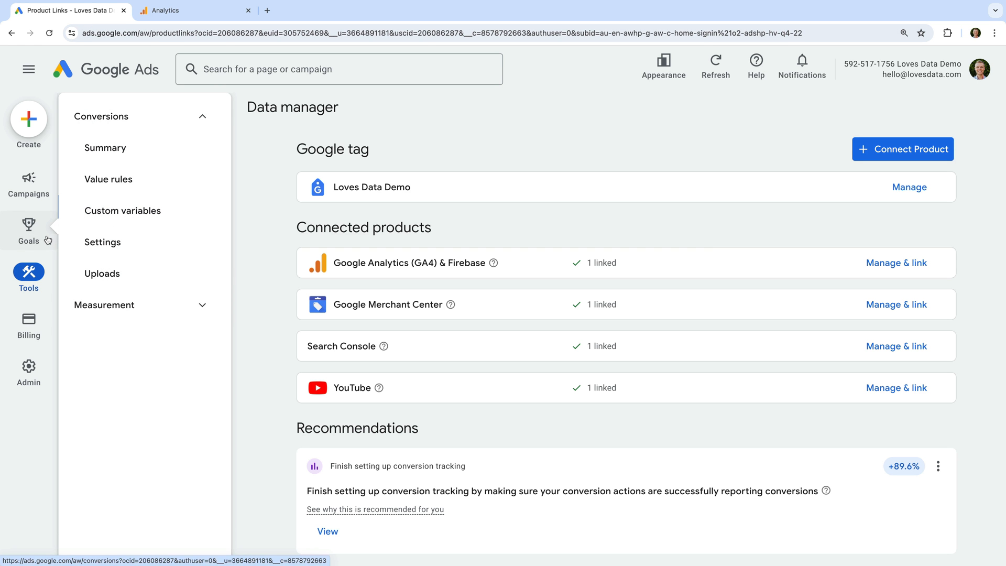
mouse_move(134, 153)
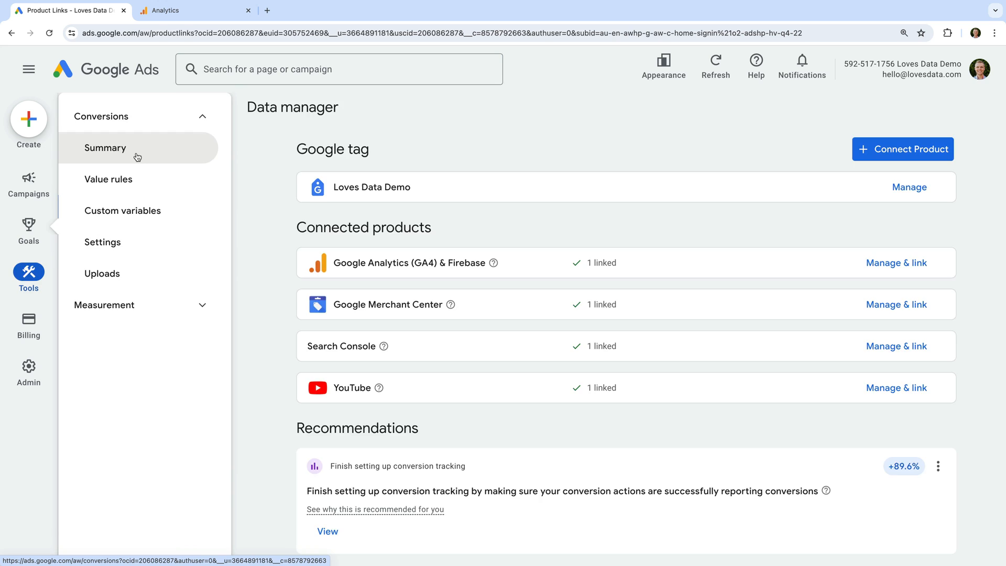
click(106, 147)
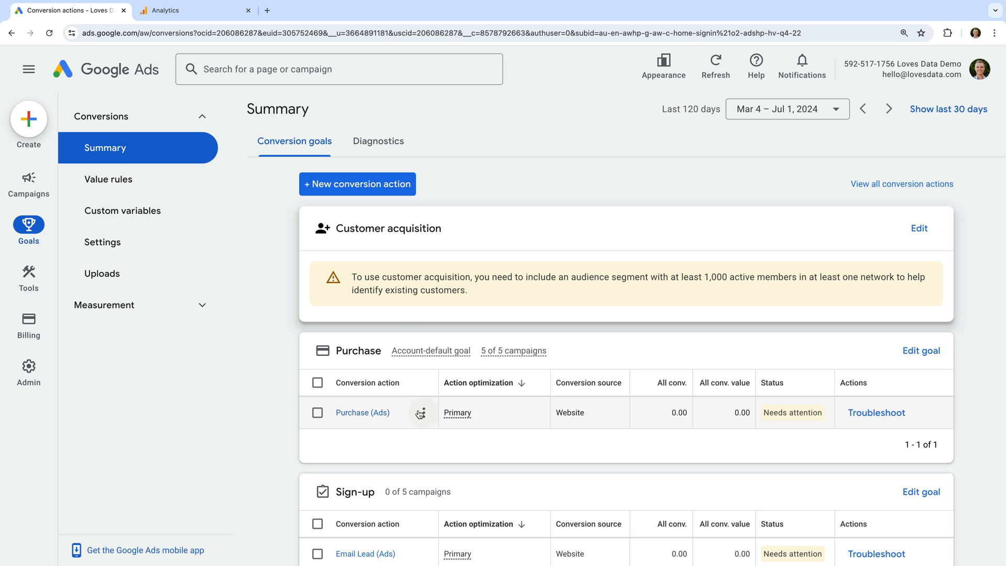
mouse_move(358, 184)
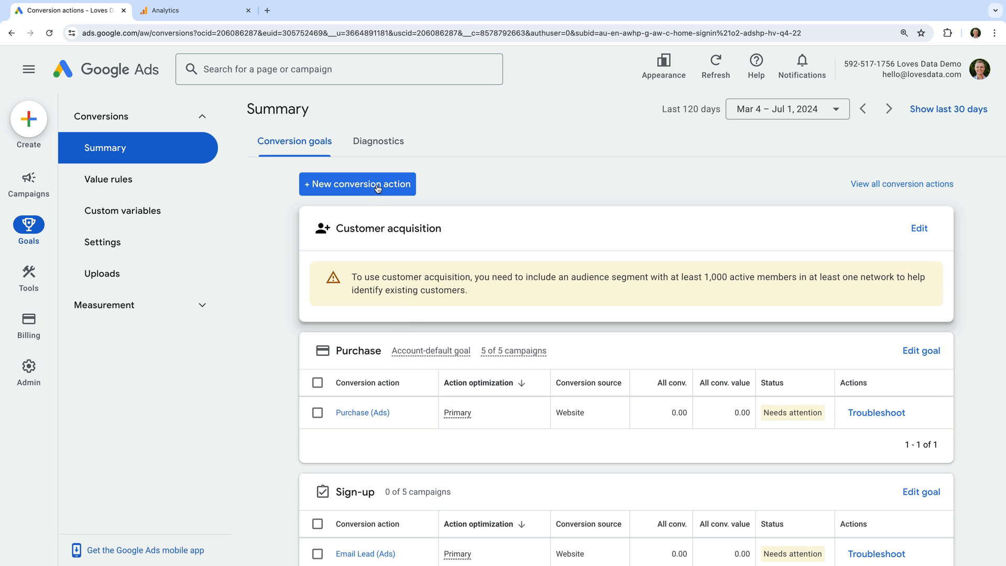
Start a new conversion action via Import > Google Analytics 4 properties > Web
click(357, 184)
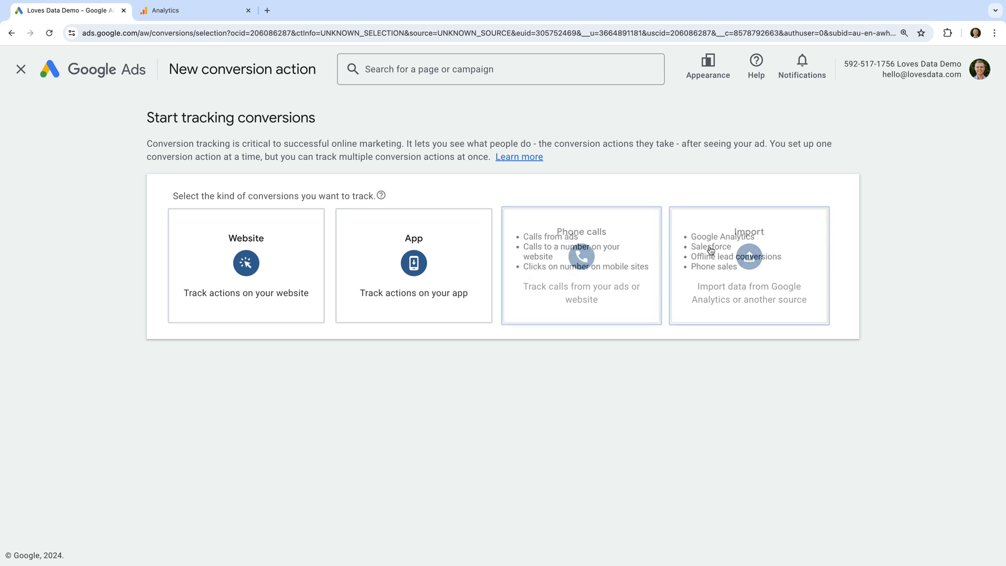
click(748, 263)
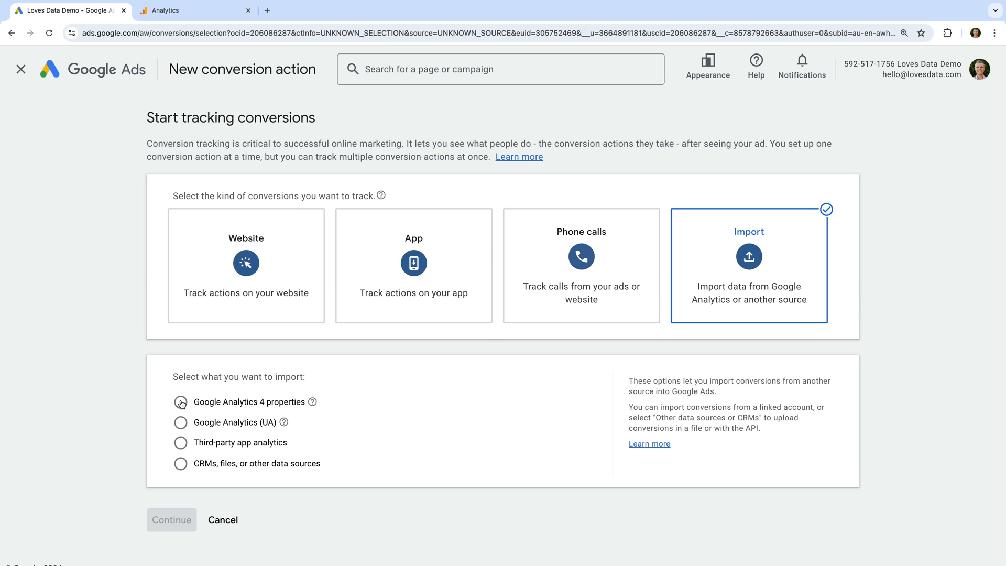
click(180, 402)
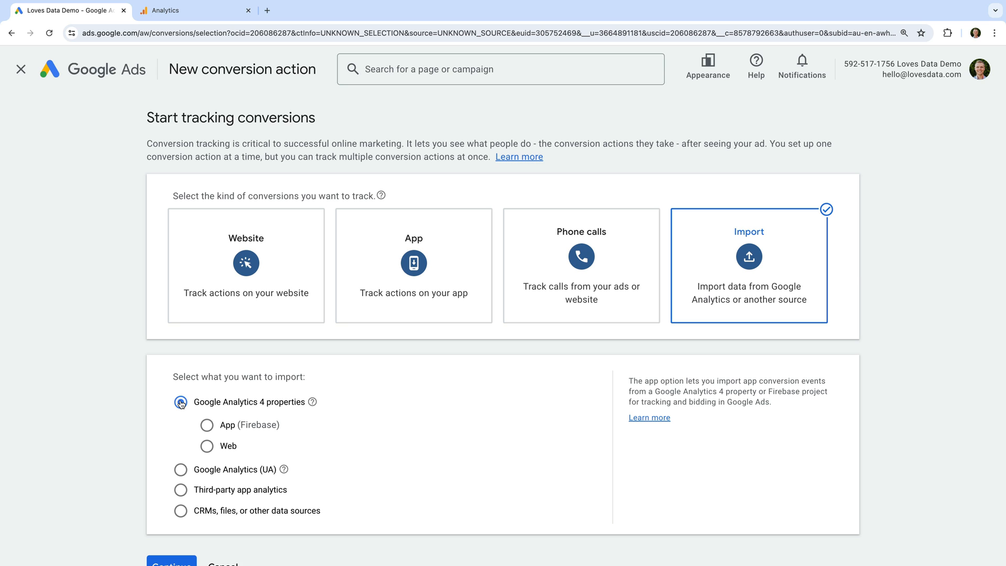
click(206, 440)
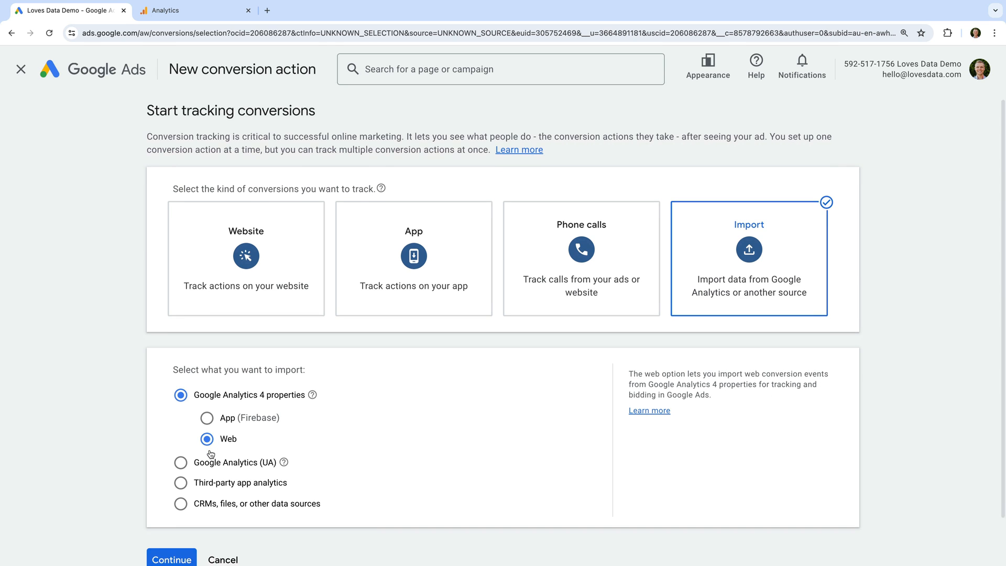
click(172, 560)
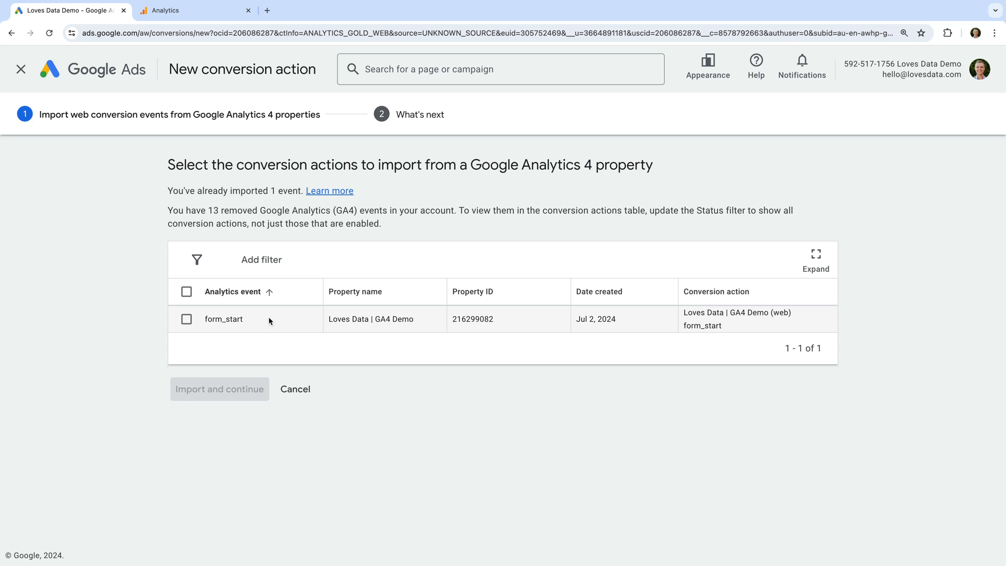
mouse_move(186, 319)
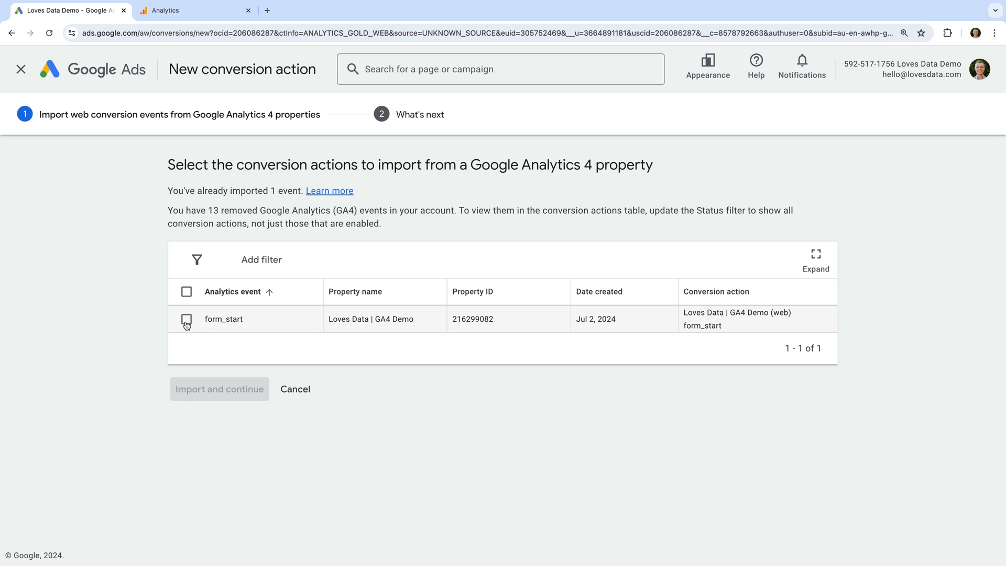
Import the GA4 form_start event as a web conversion action and return to the summary
click(186, 319)
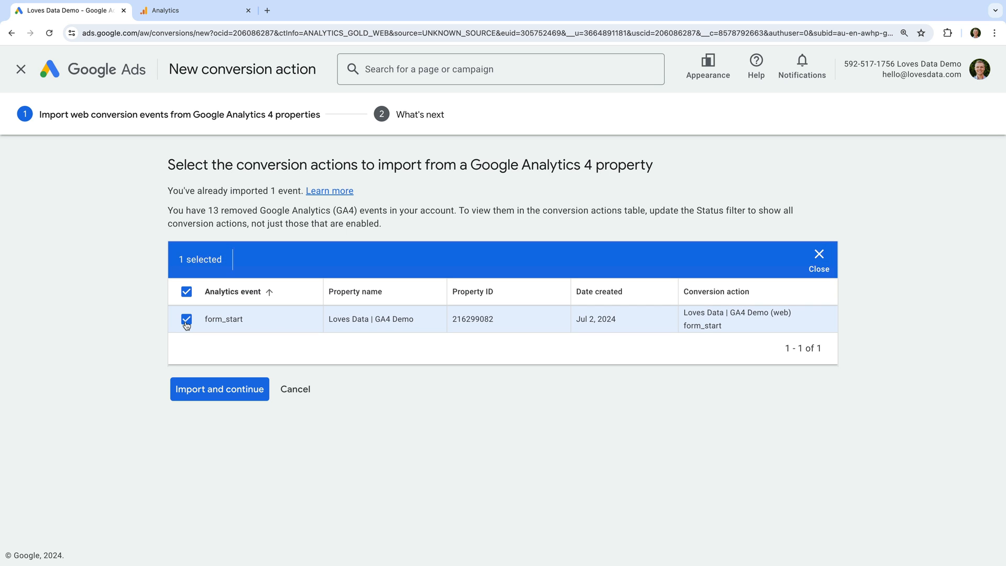
click(219, 389)
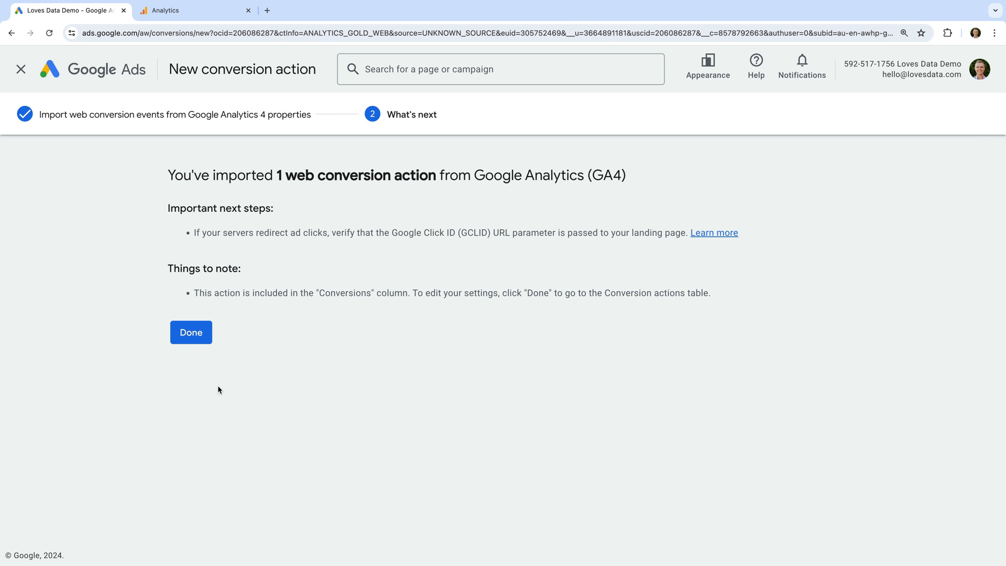
click(191, 332)
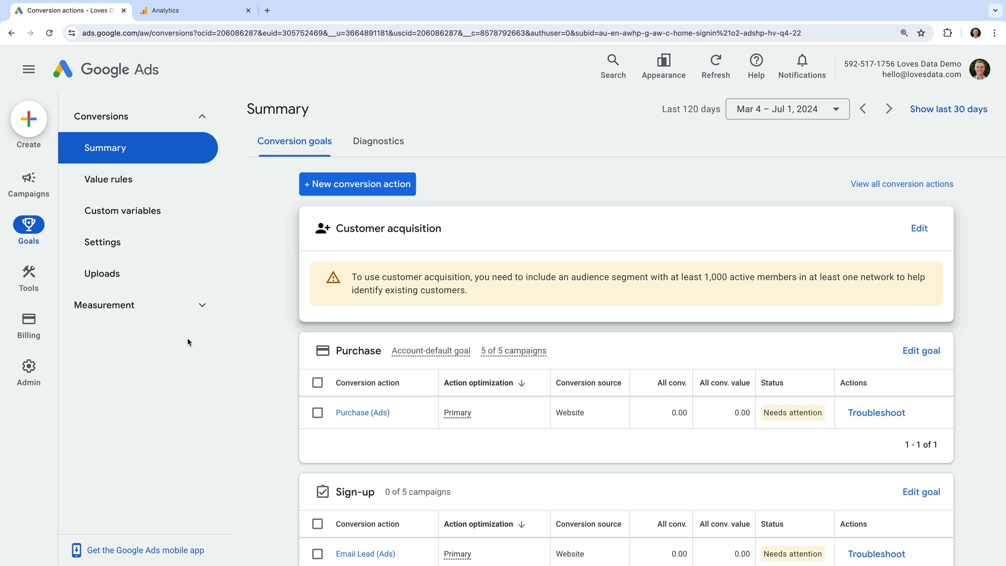
Scroll to the Sign-up goal and open the inactive Email Sign Up (GA4) conversion action
scroll(down, 3)
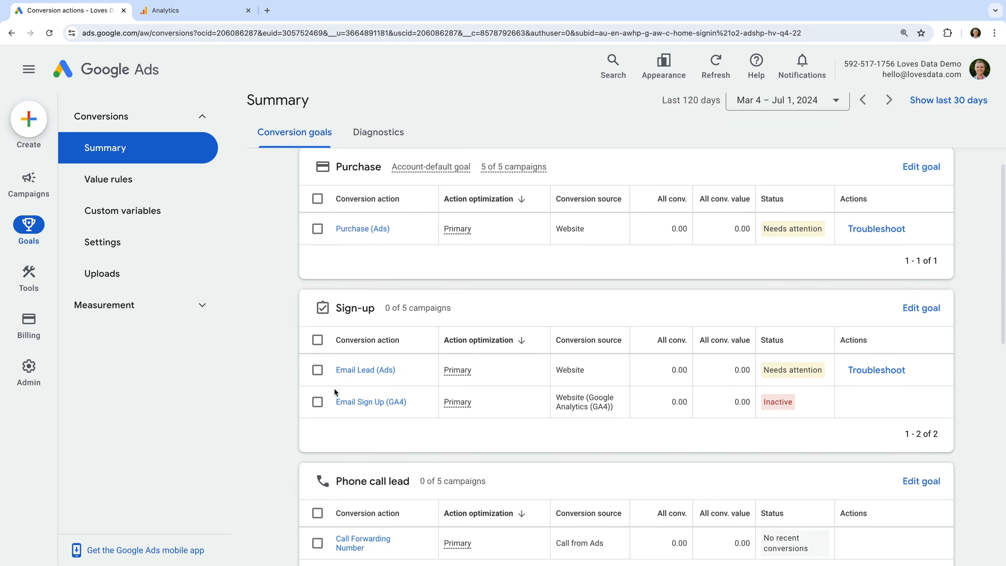
scroll(down, 3)
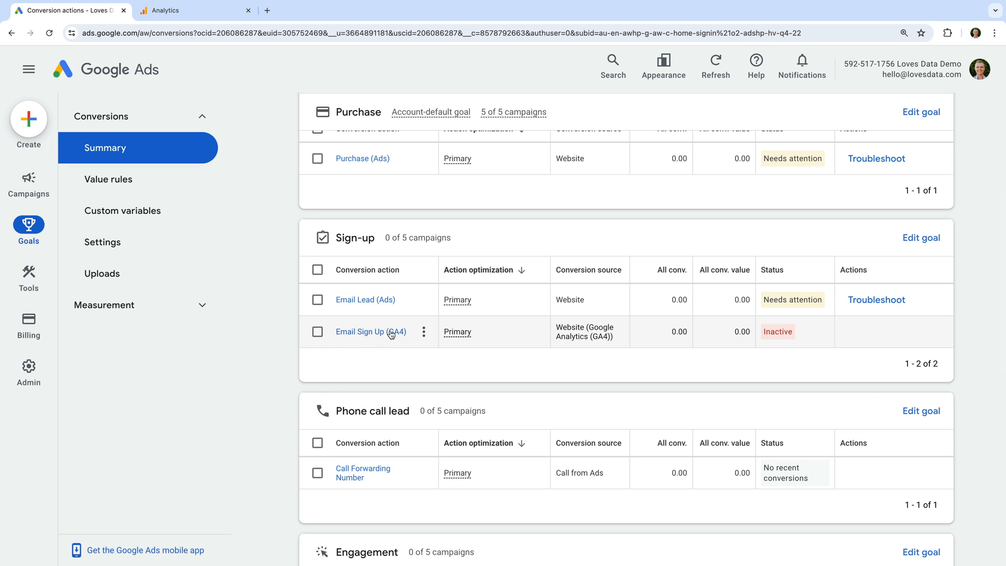
mouse_move(424, 333)
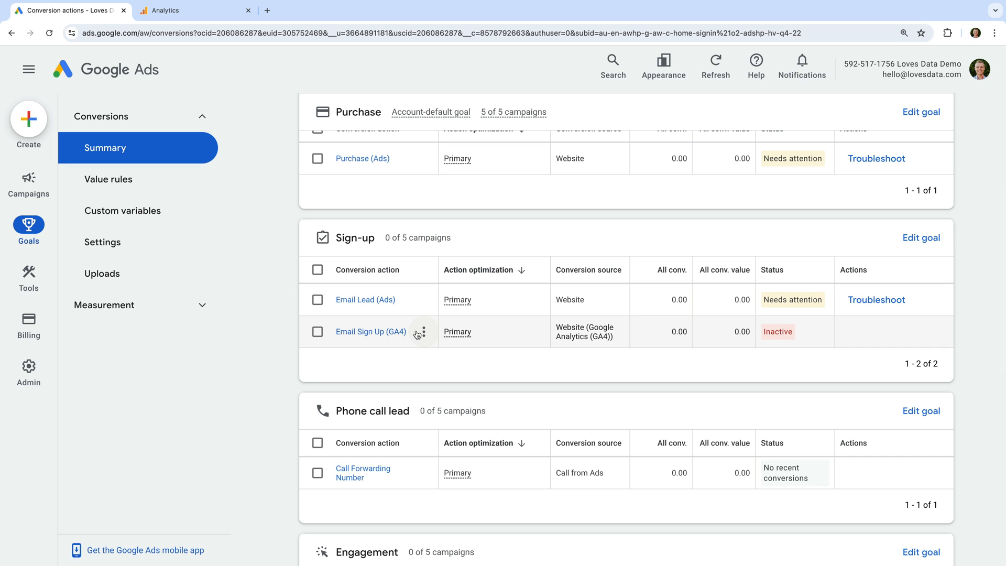
click(370, 331)
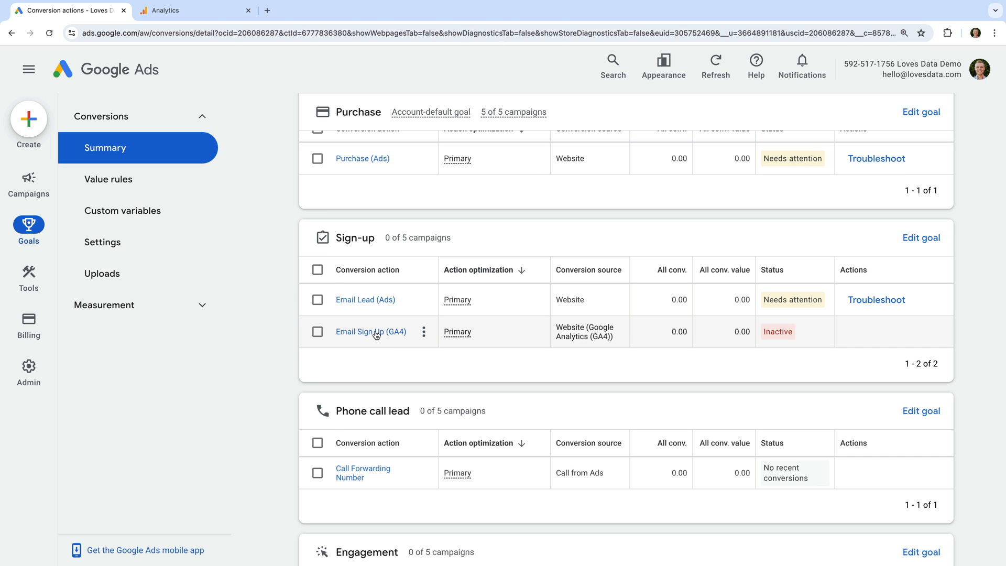
Review Email Sign Up (GA4) details: primary sign-up action, A$1 value, data-driven attribution
click(371, 332)
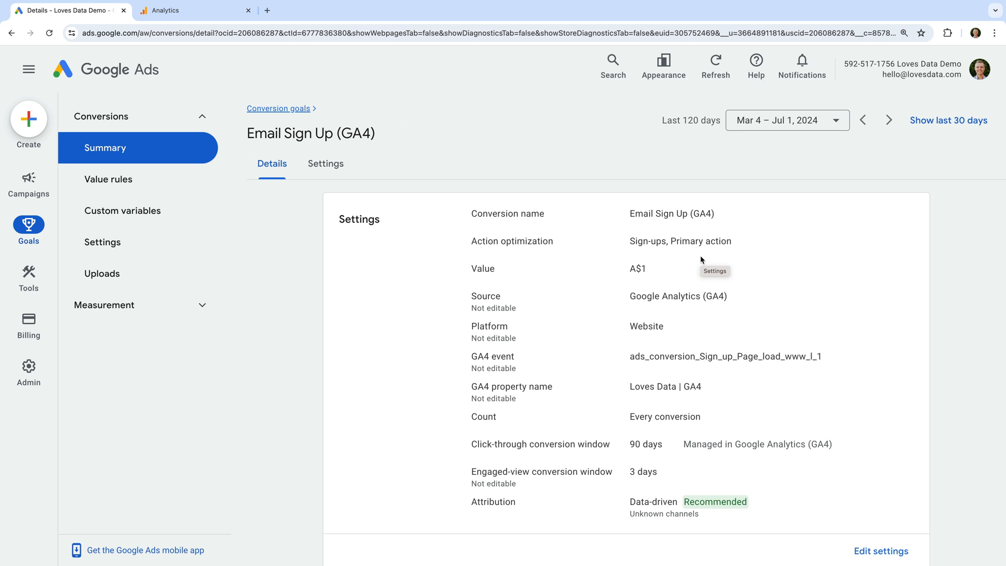
mouse_move(669, 273)
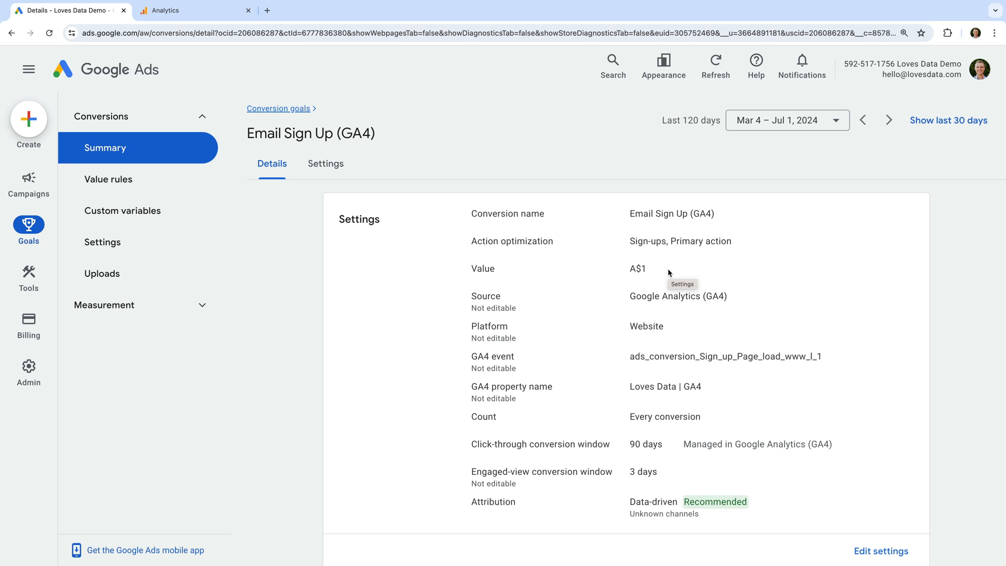
mouse_move(651, 436)
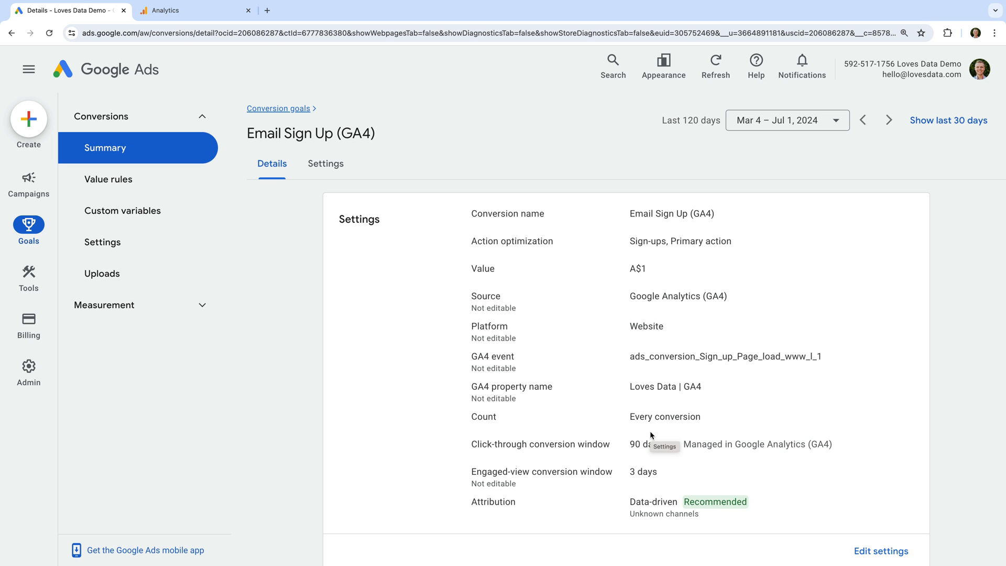
mouse_move(443, 366)
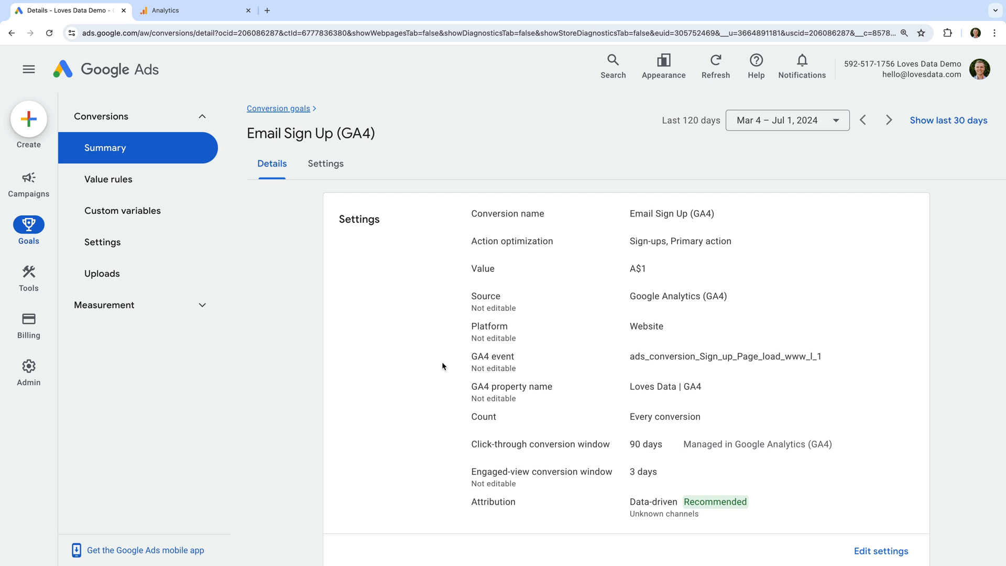
Navigate to the Campaigns > Campaigns table from the left rail
click(29, 184)
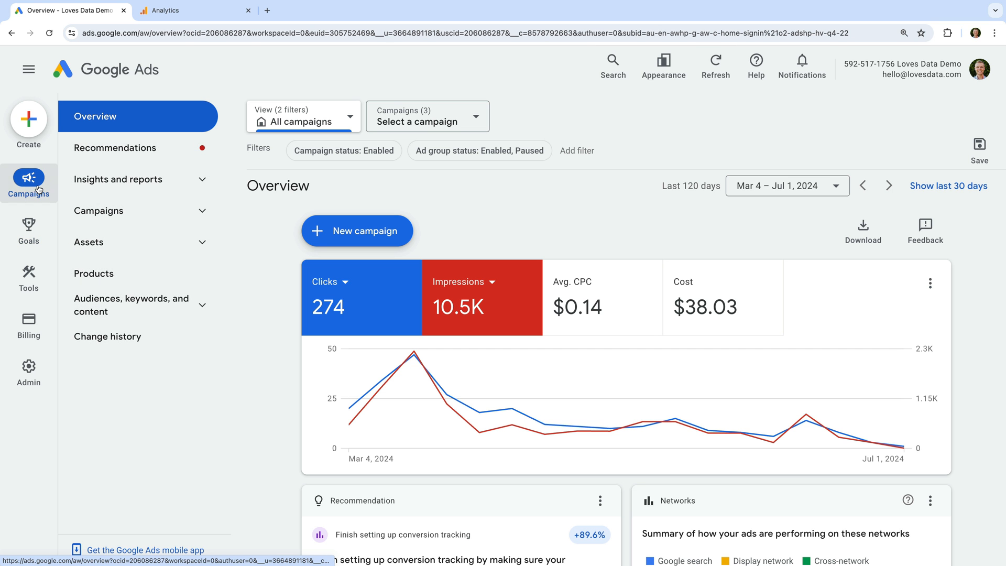
click(98, 211)
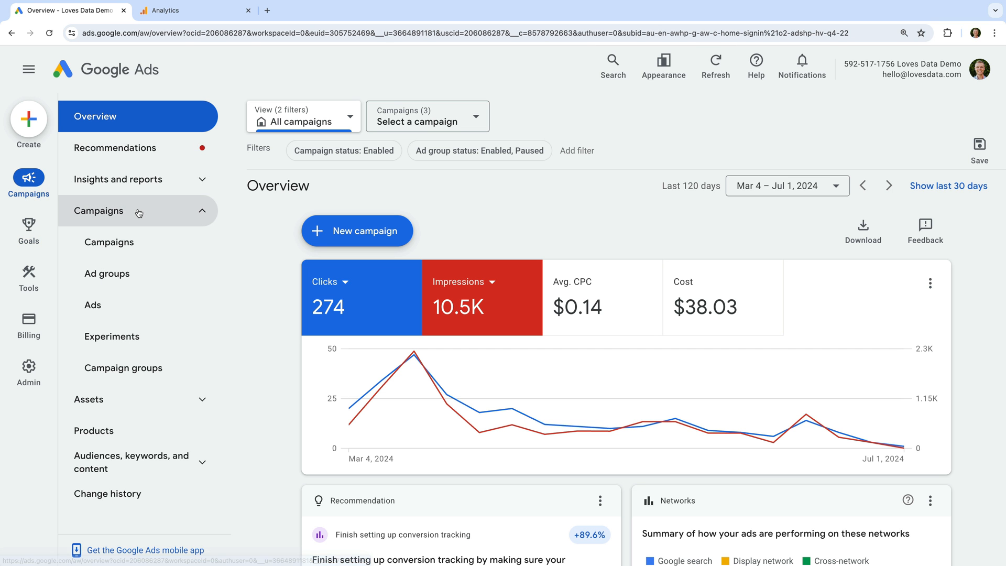
click(109, 242)
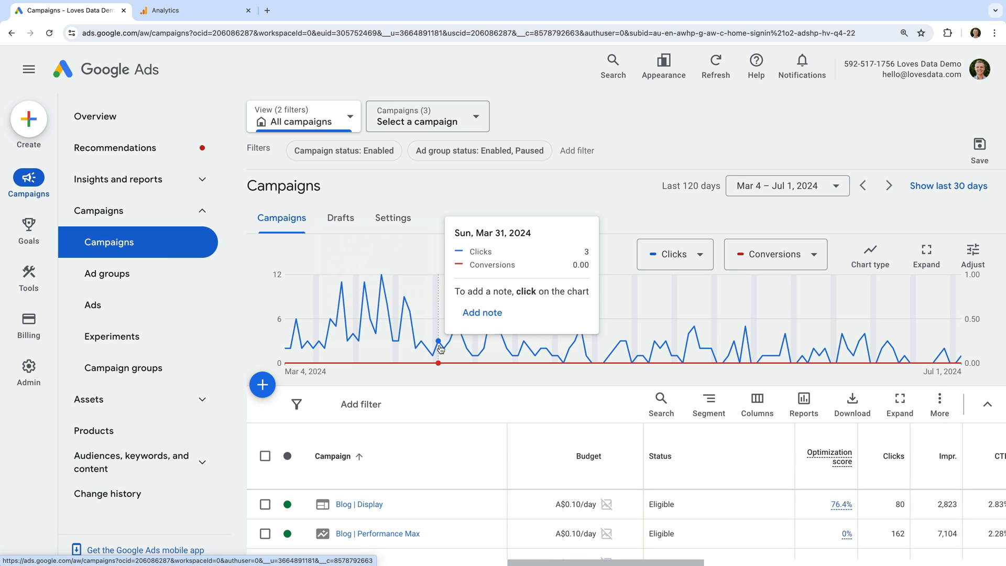
Open the Modify columns panel for the campaigns table, showing the Conversions category
click(756, 405)
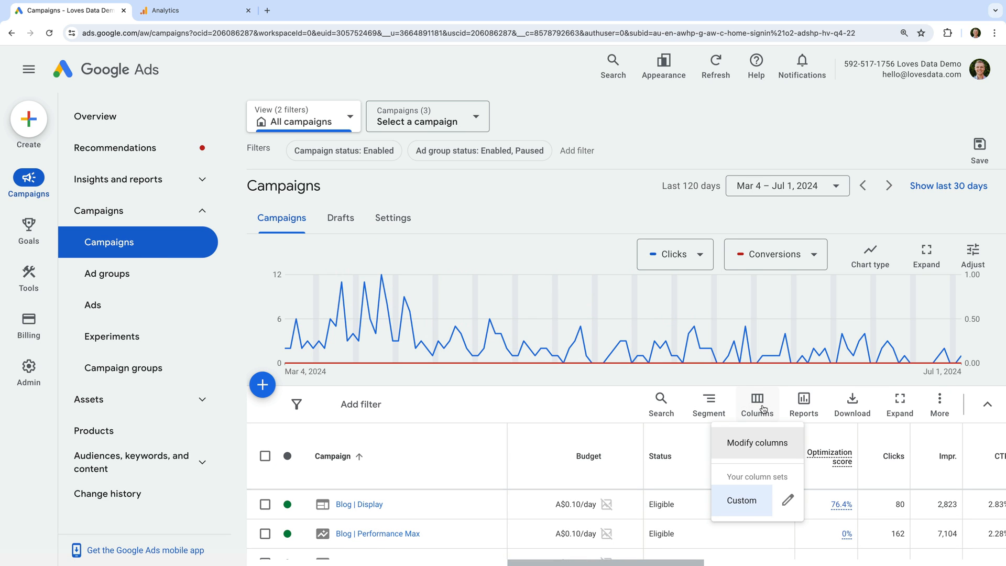
click(756, 443)
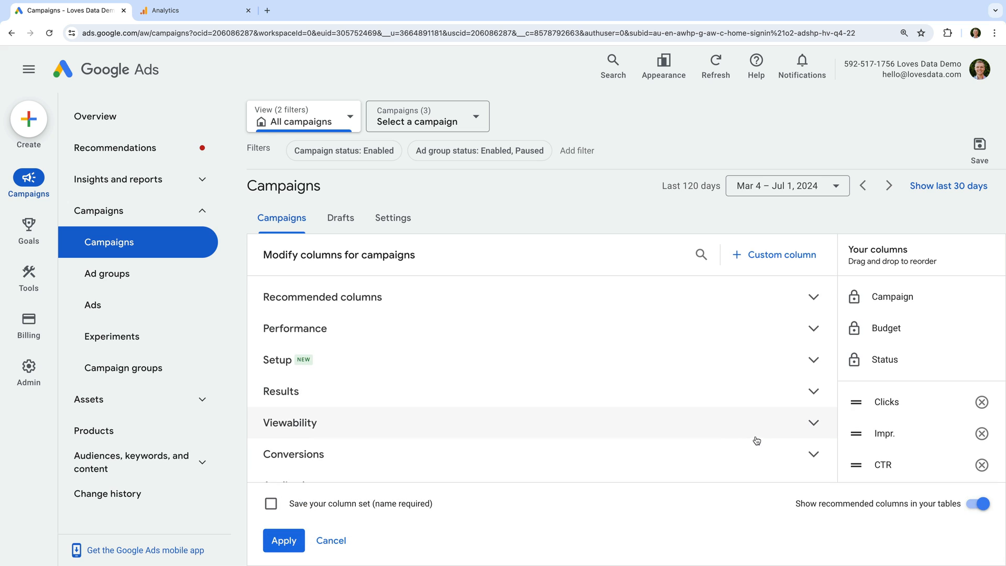
scroll(down, 3)
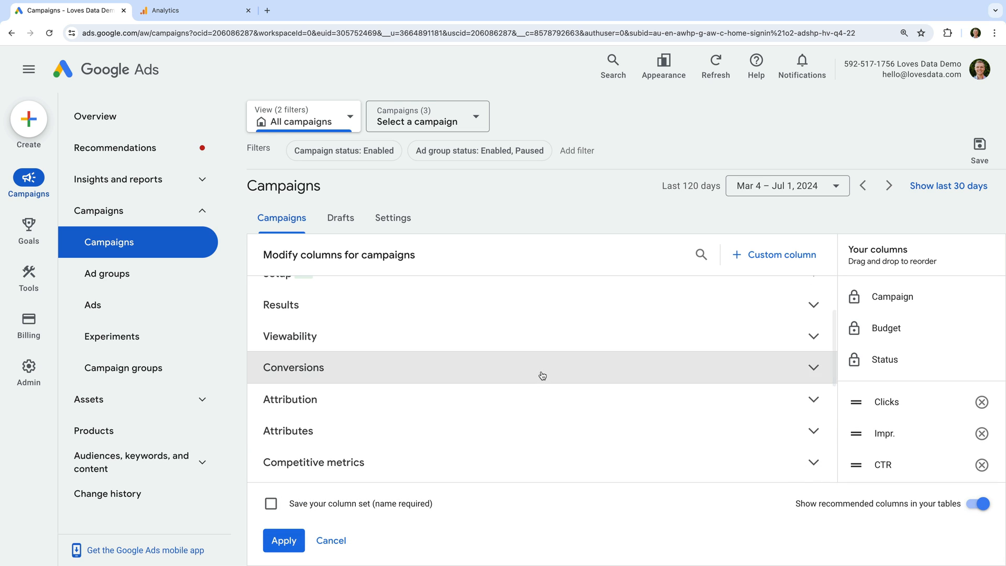